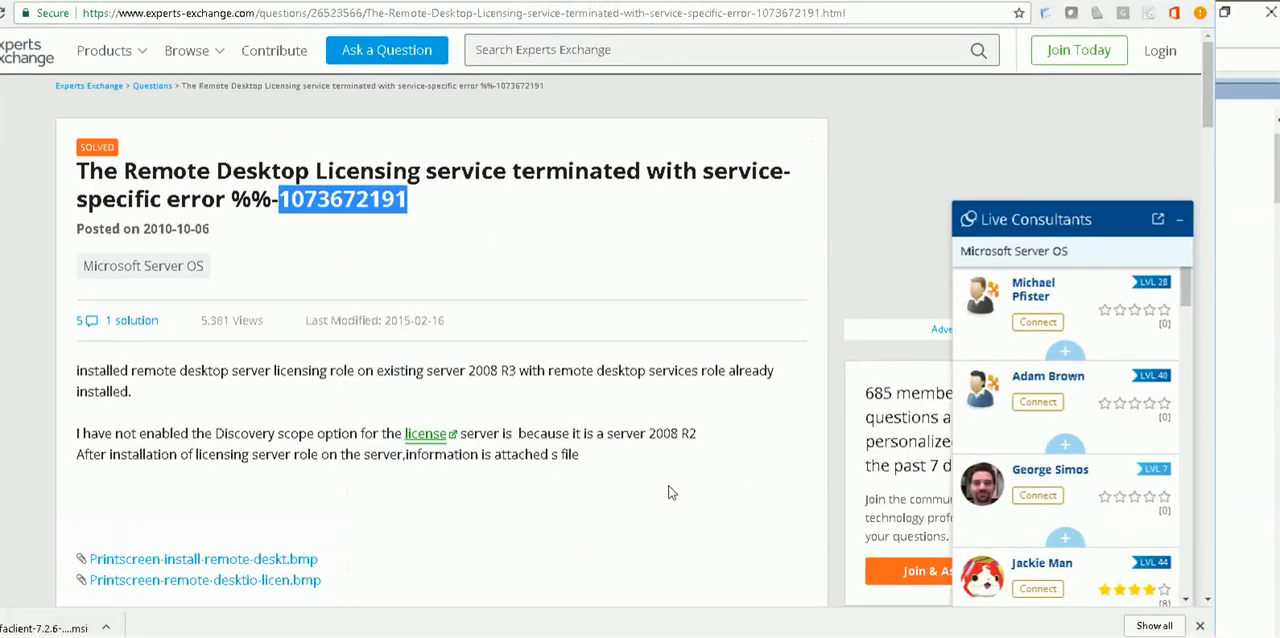
mouse_move(746, 480)
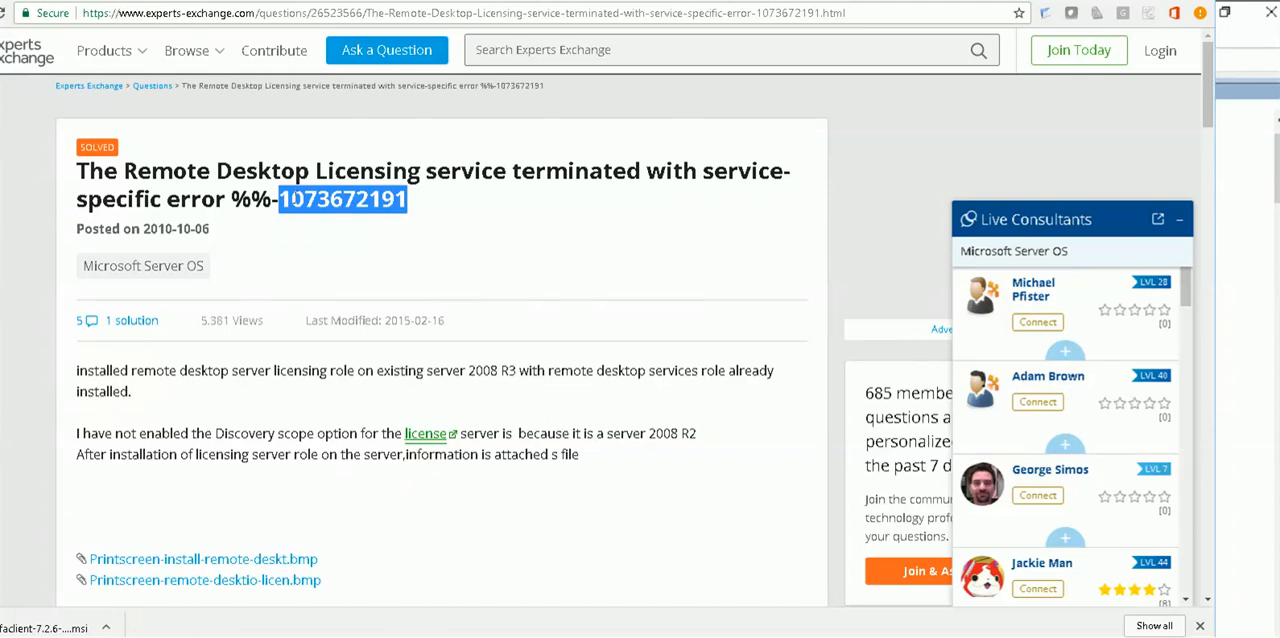
Select the error number in the Chrome page title, then clear the selection.
left_click(440, 188)
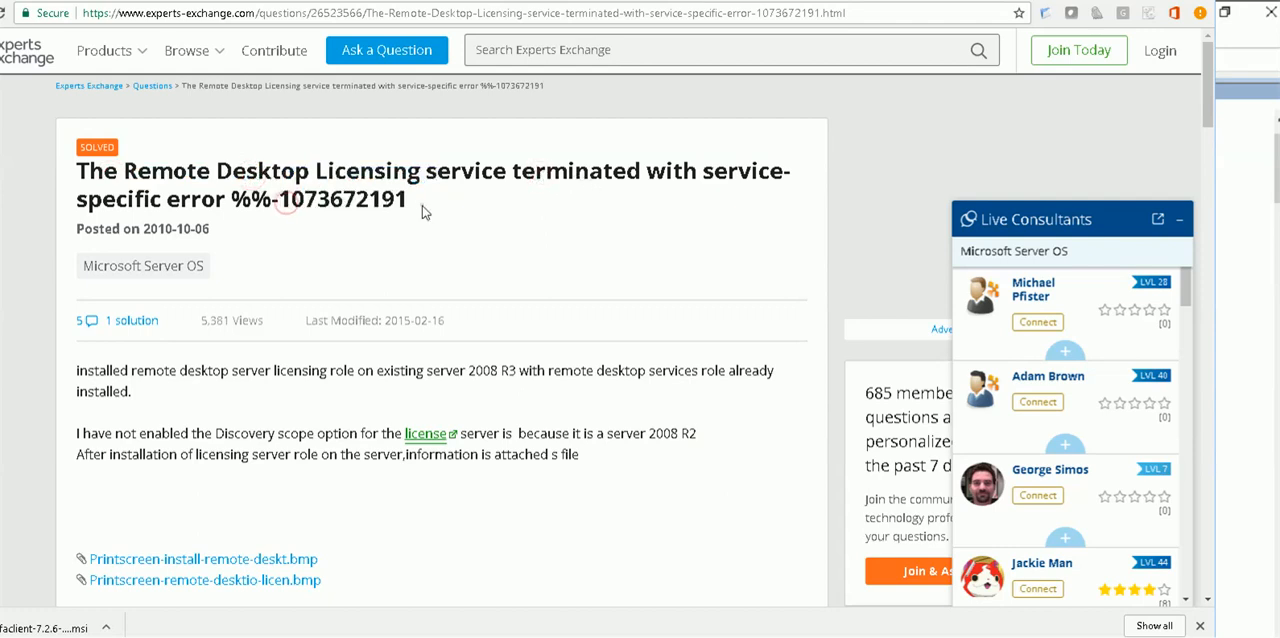
double_click(343, 199)
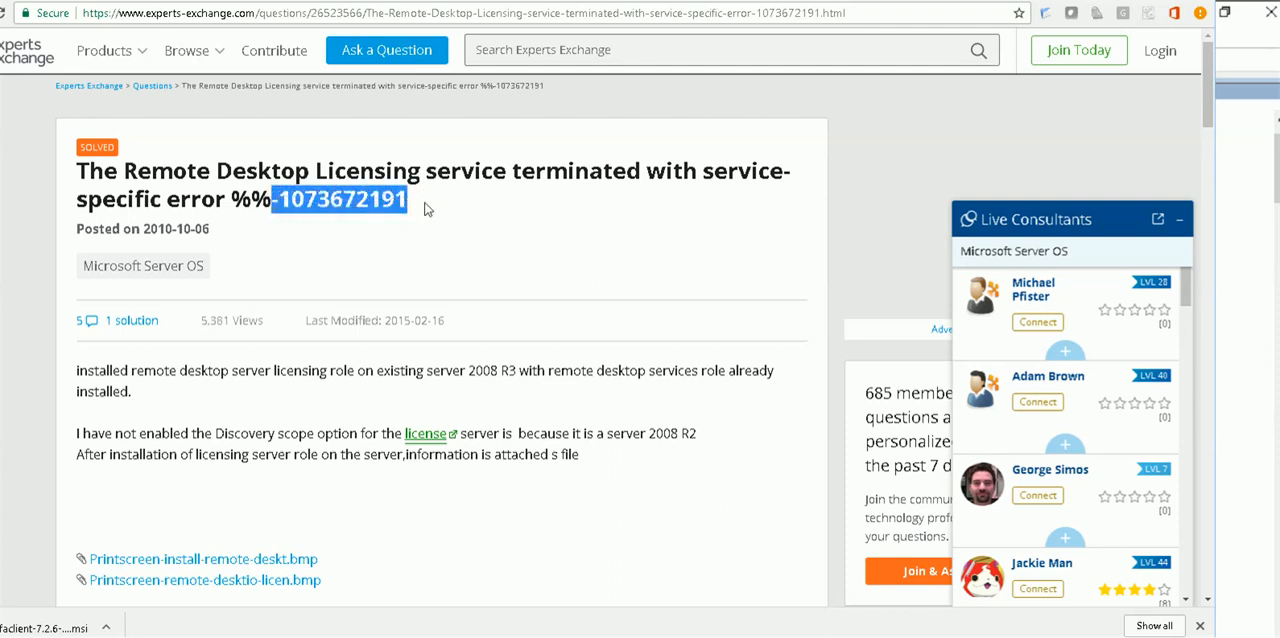
left_click(448, 395)
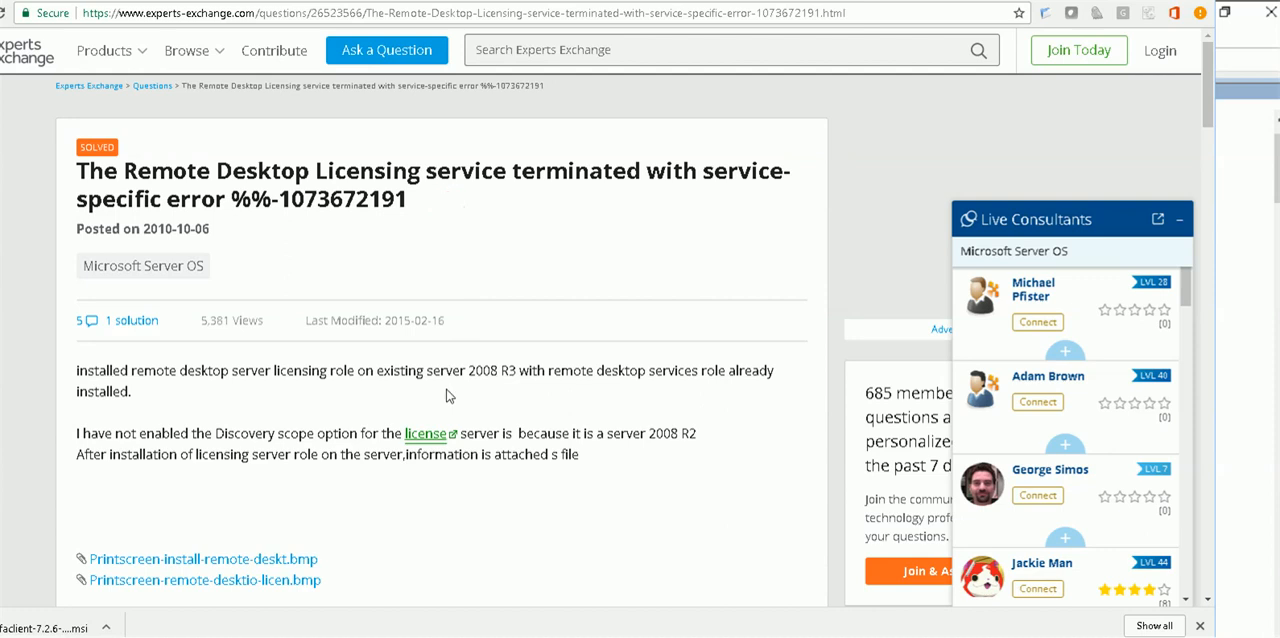
Scroll down and highlight the comment advising Everyone full control on the RSA folder.
scroll("down", 3)
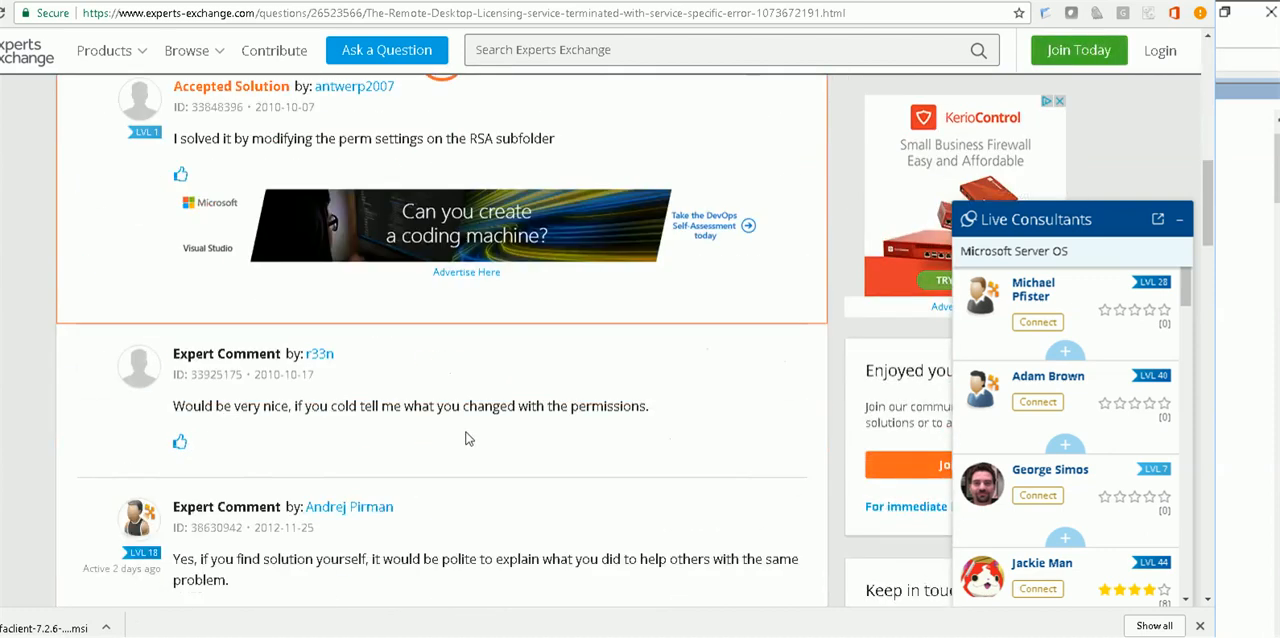
scroll("down", 3)
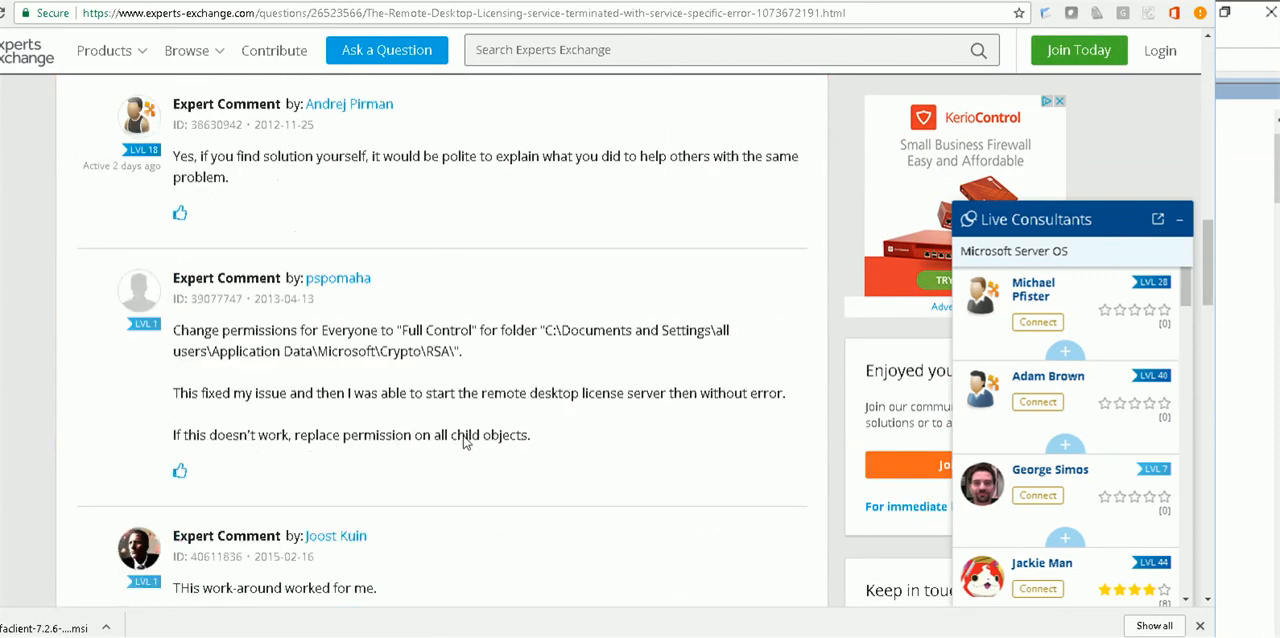
mouse_move(403, 323)
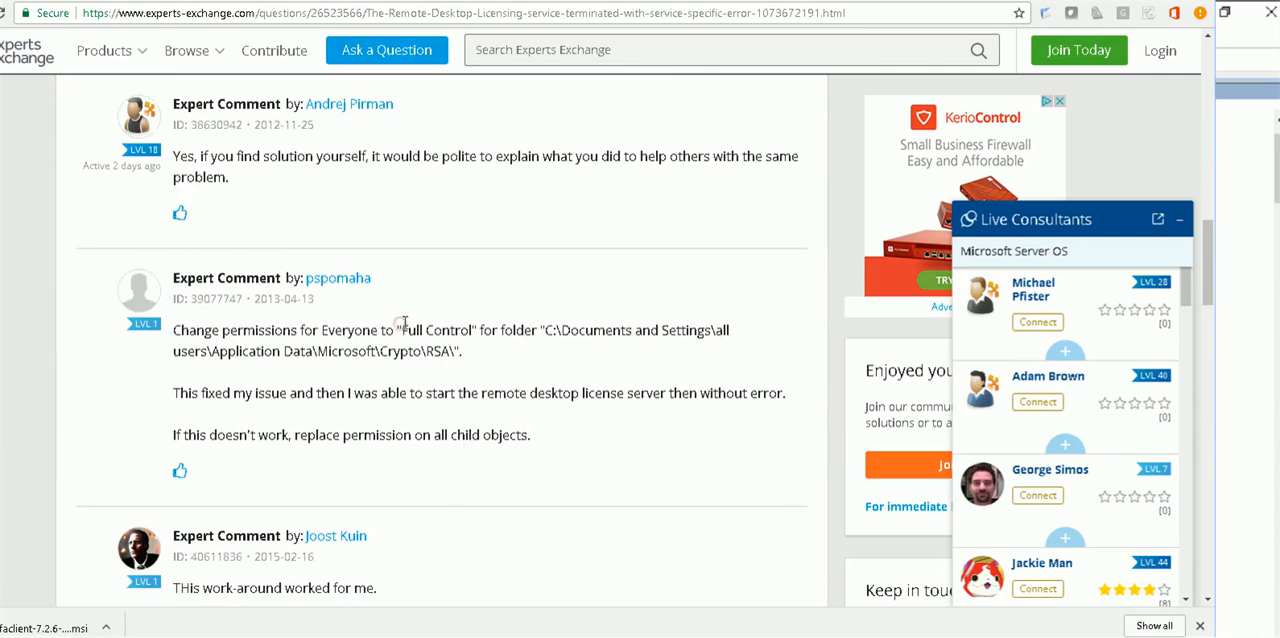
left_click_drag(173, 330, 520, 330)
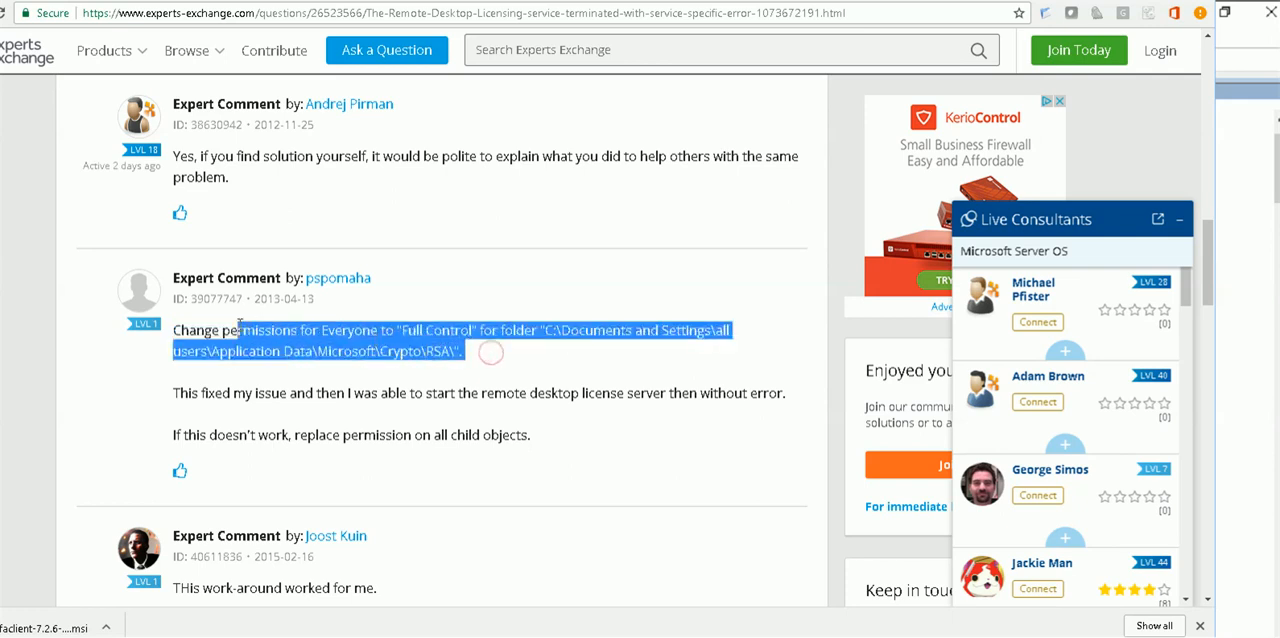
left_click(603, 598)
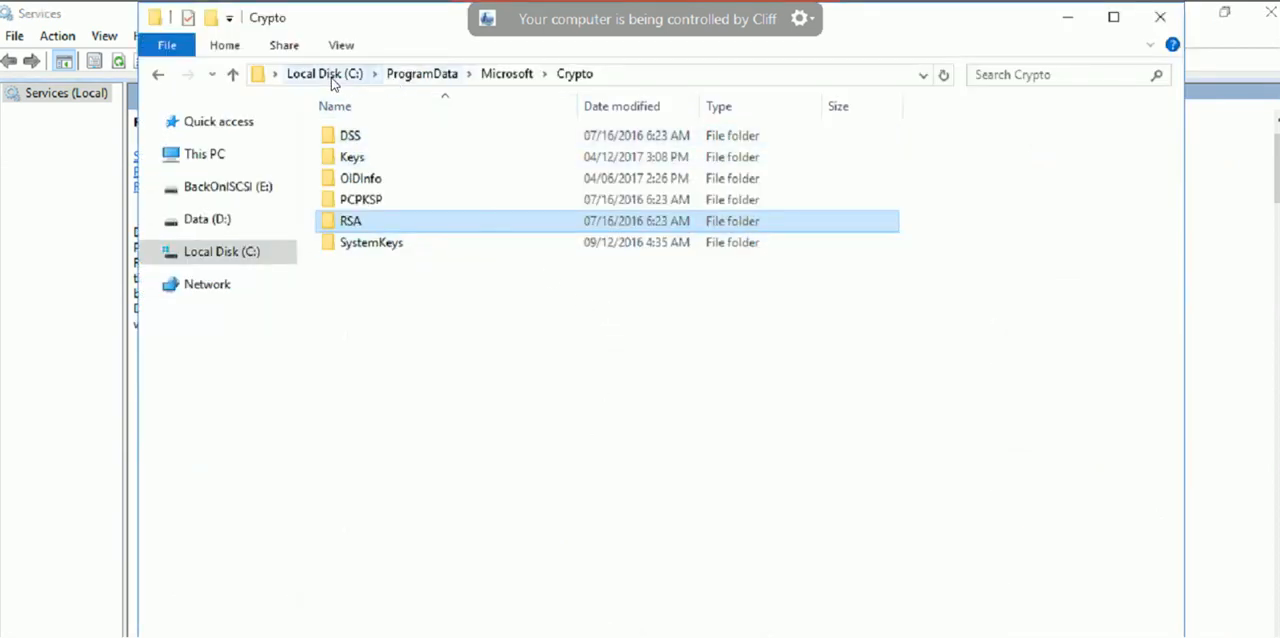
mouse_move(465, 84)
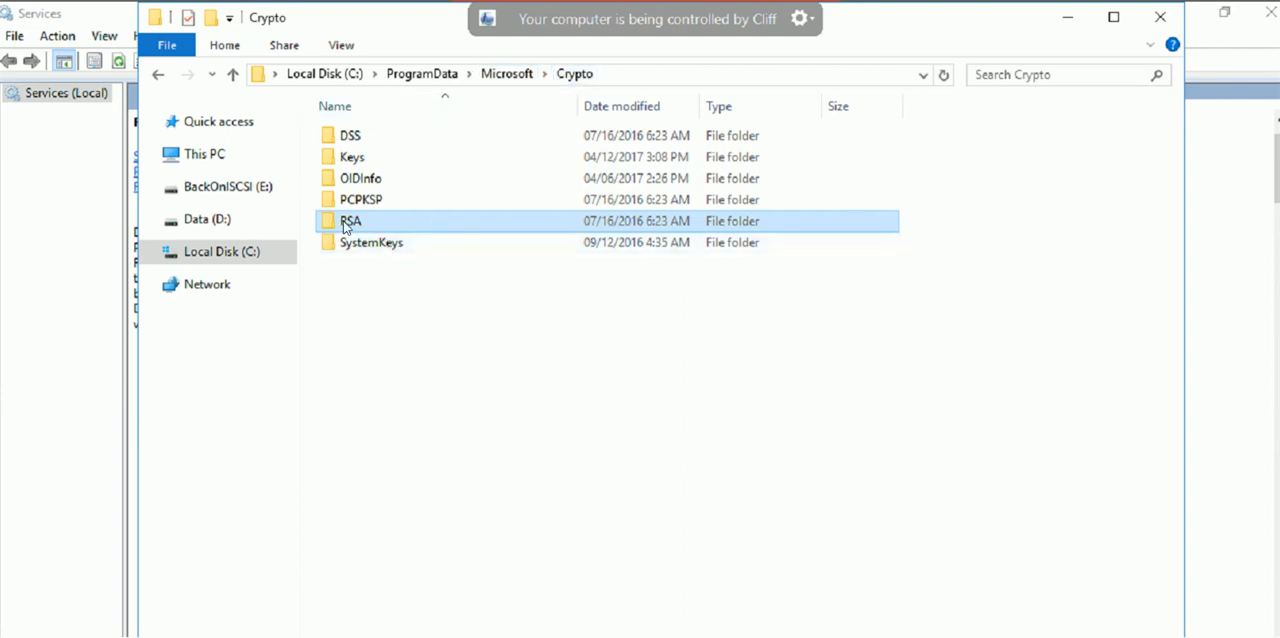
Open the Properties dialog for the RSA folder in C:\ProgramData\Microsoft\Crypto.
right_click(350, 221)
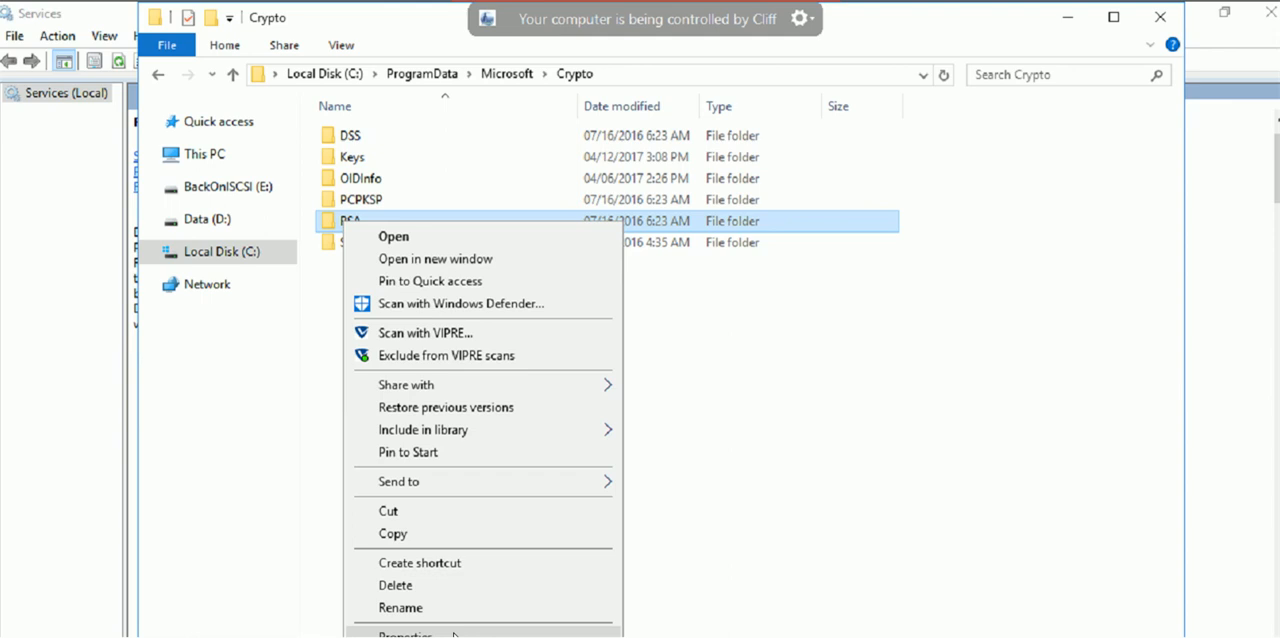
left_click(404, 632)
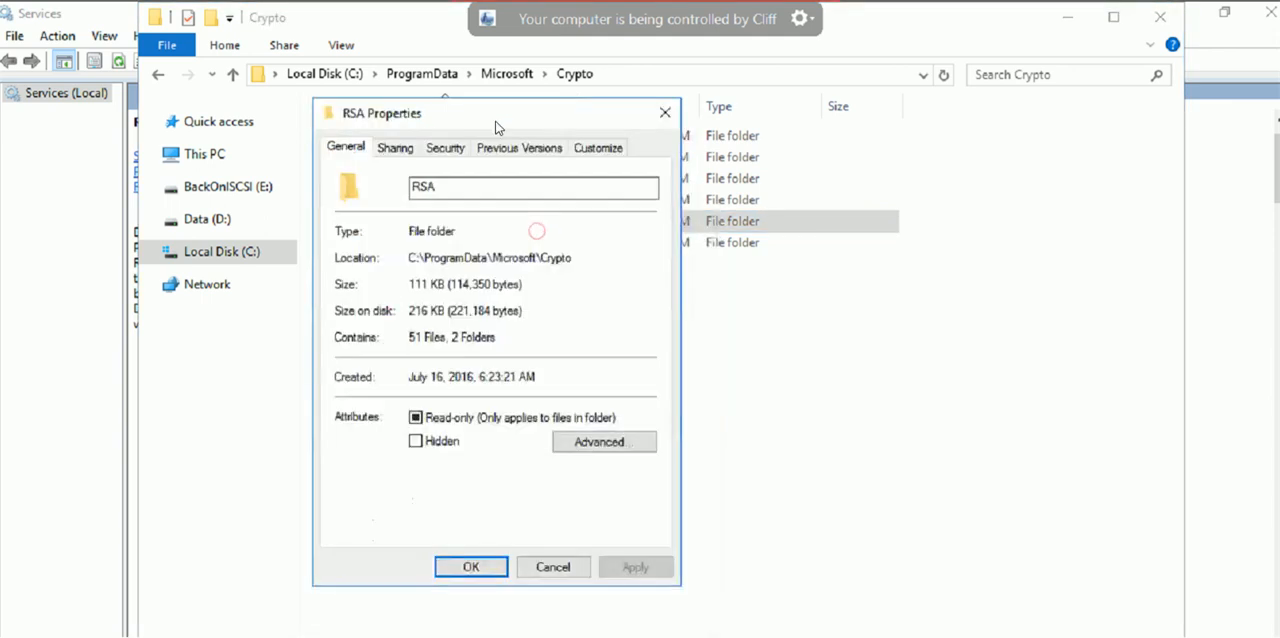
Edit the RSA folder's Security permissions for Everyone and confirm with OK.
left_click(445, 147)
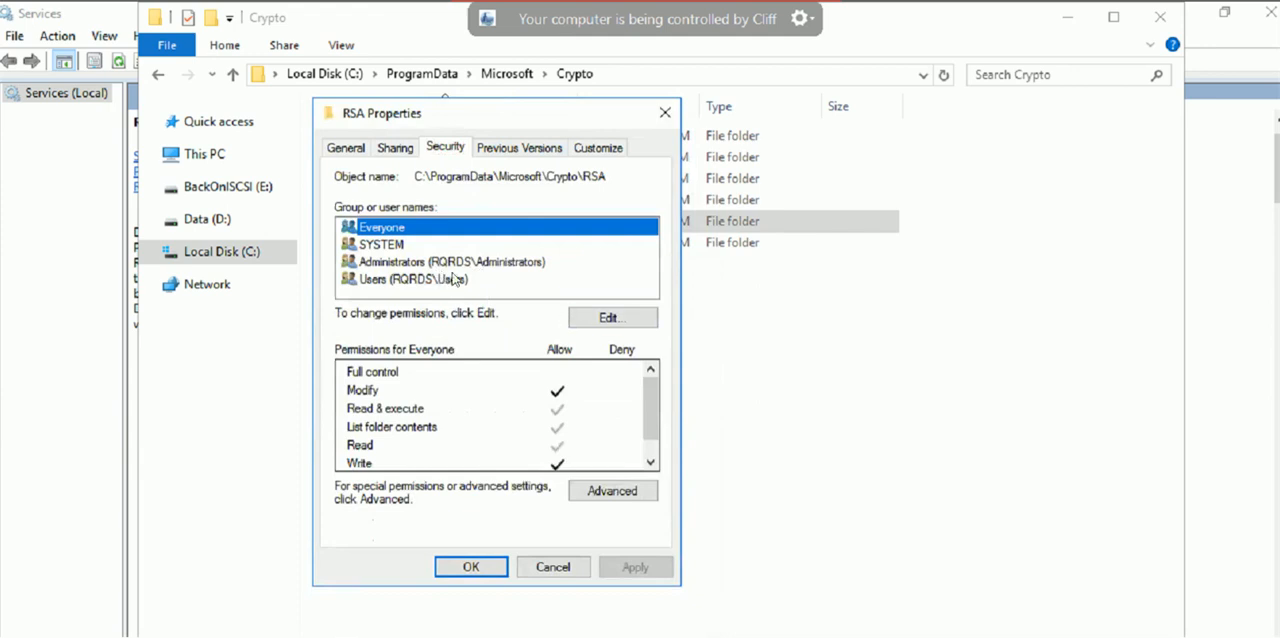
left_click(611, 317)
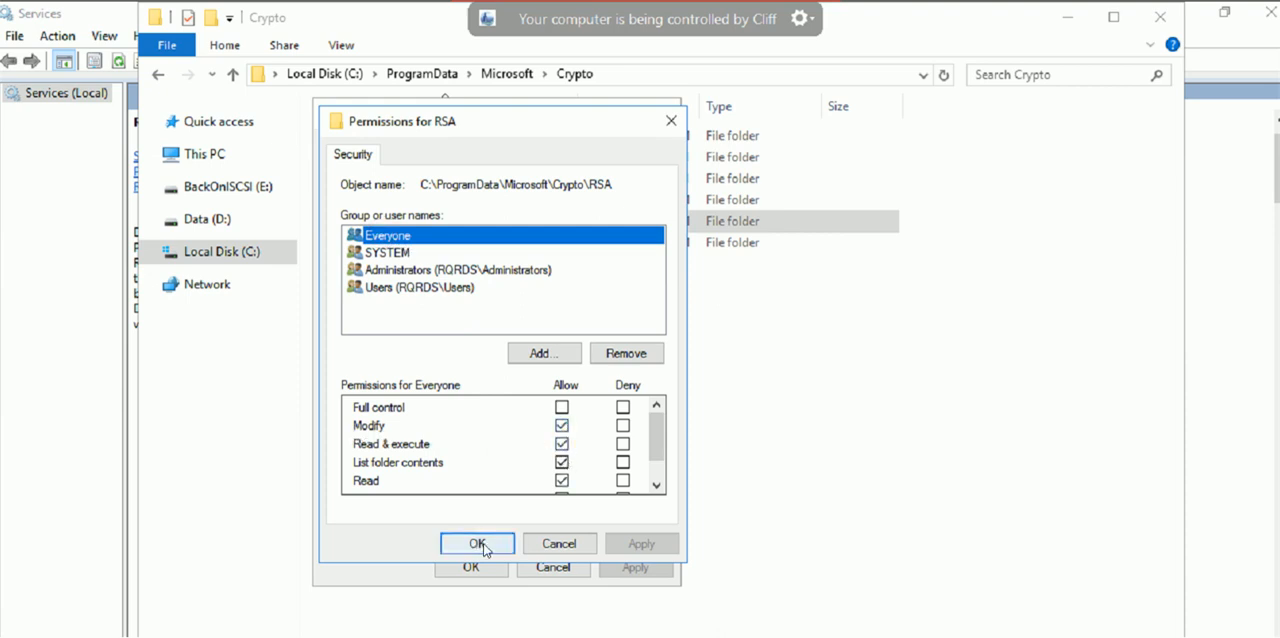
left_click(477, 543)
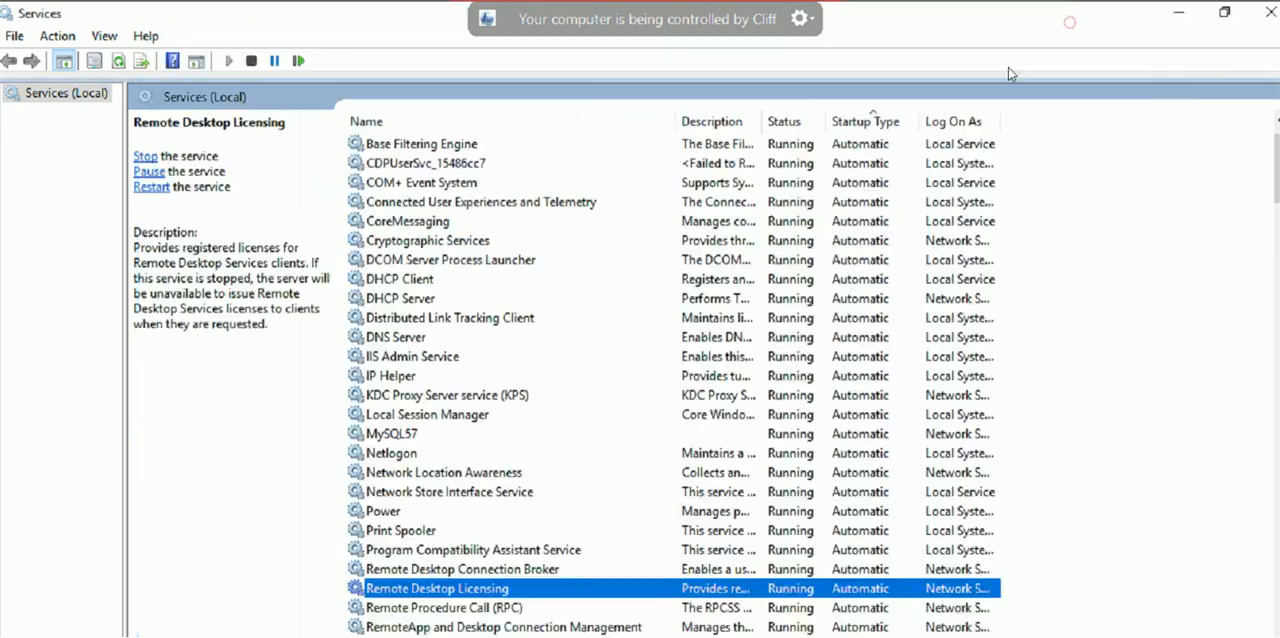